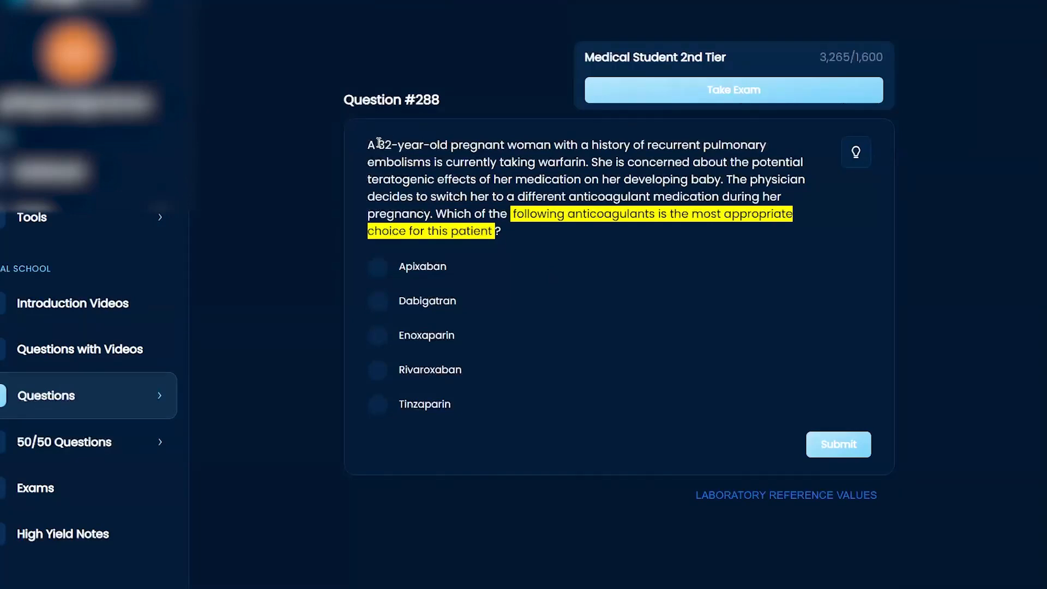
Step: Highlight the patient's age and embolism history, 'taking warfarin', and the anticoagulant switch during pregnancy
drag(376, 145, 527, 145)
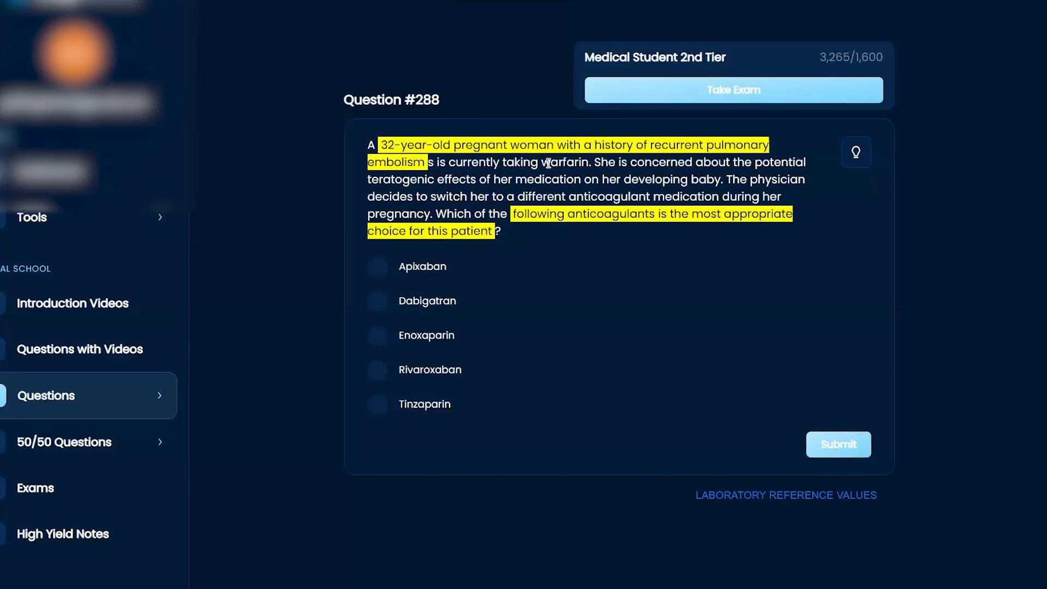
drag(502, 162, 590, 163)
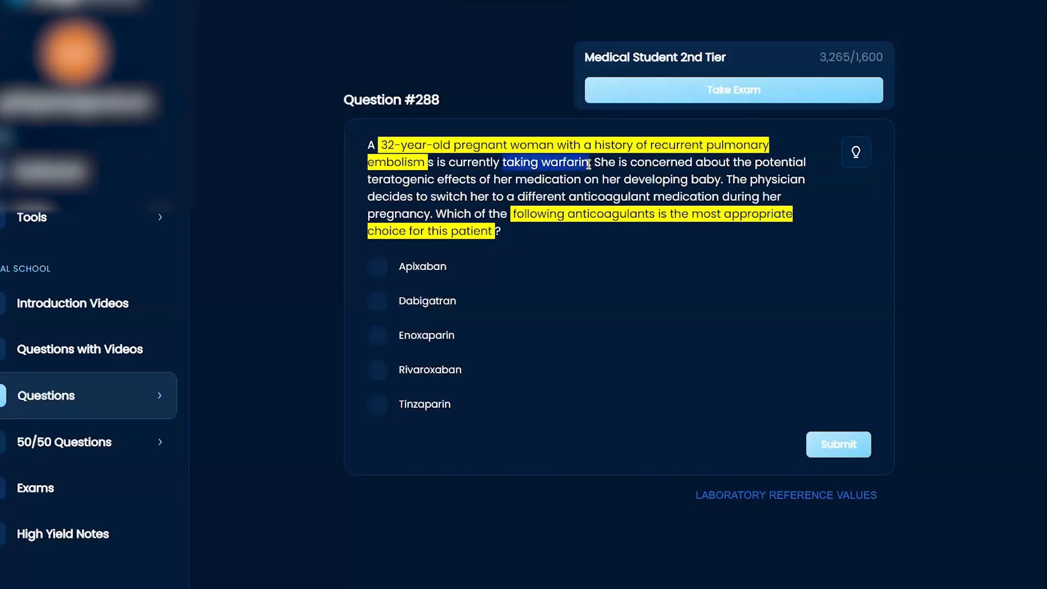
drag(502, 162, 709, 178)
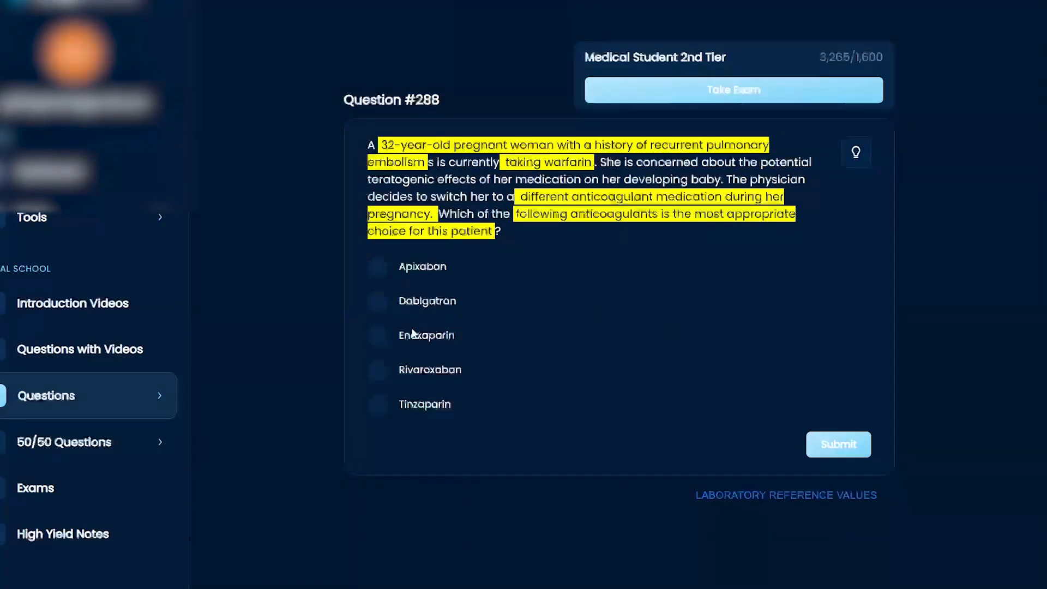
Step: Submit Enoxaparin as the answer and scroll down to the Explanation section
click(377, 336)
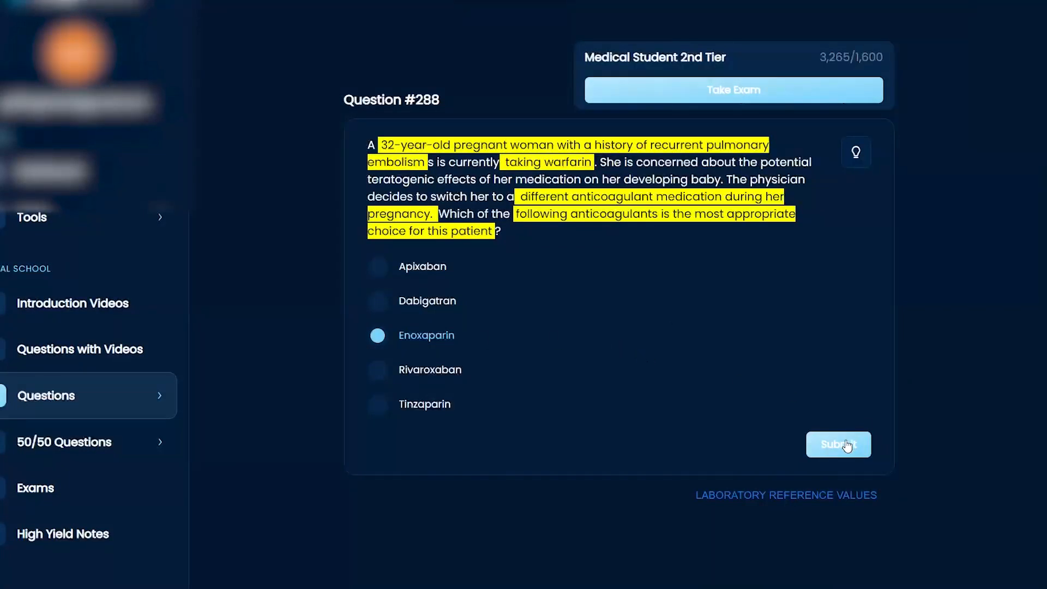
click(839, 445)
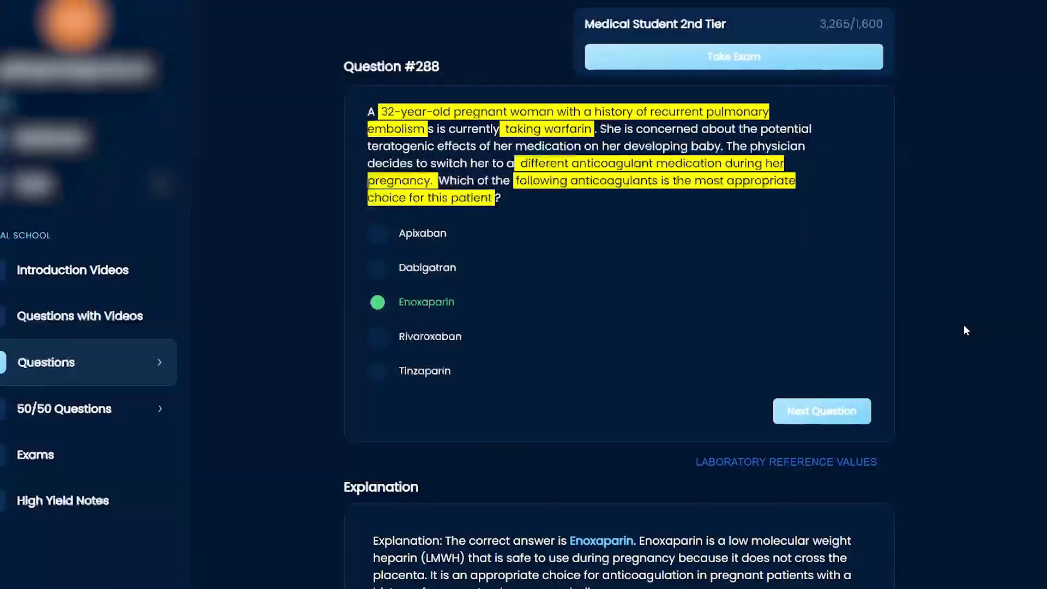
scroll(down, 3)
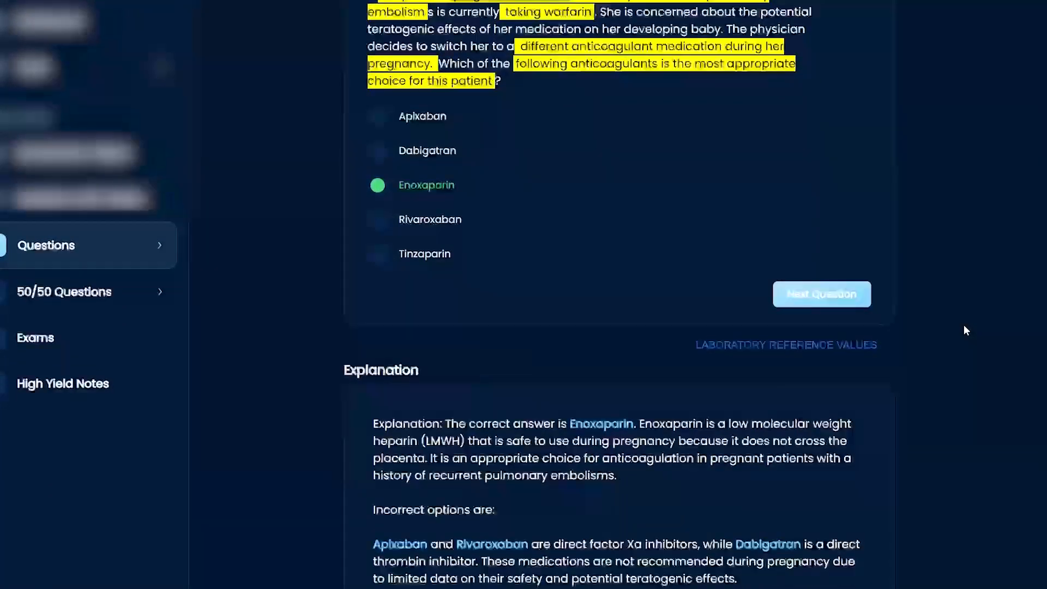